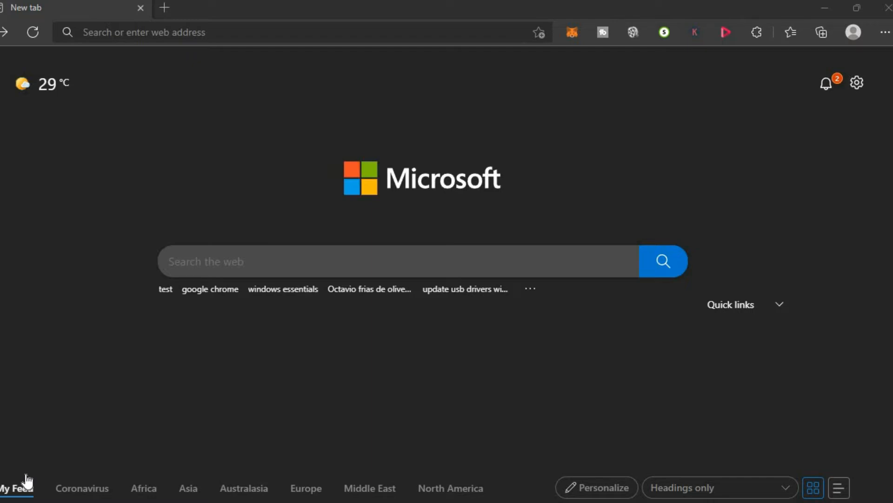
mouse_move(672, 302)
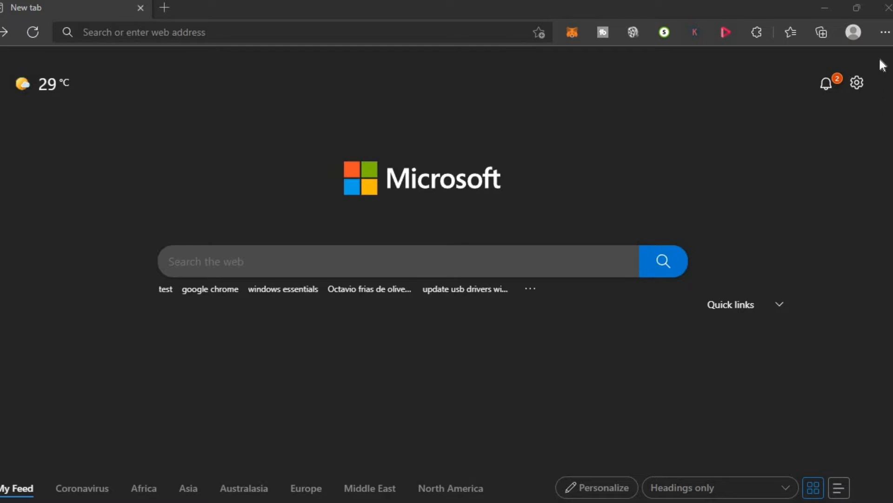
mouse_move(886, 32)
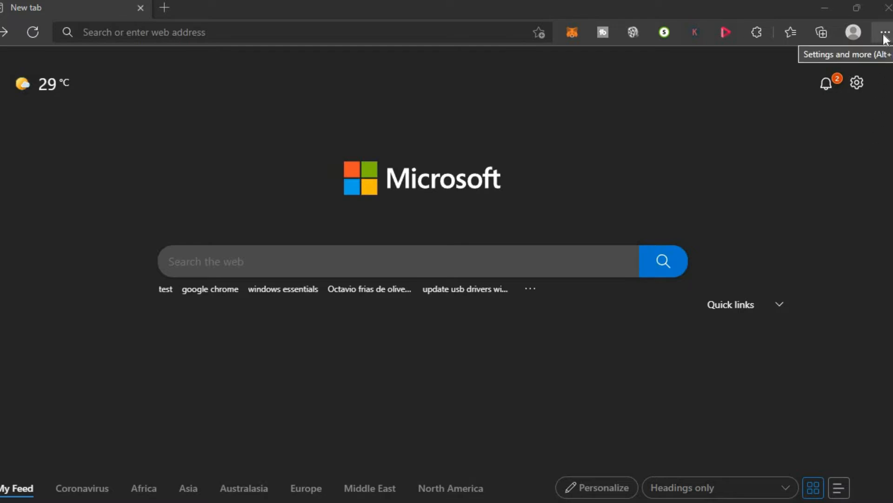
Open Edge's Settings and more (…) menu from the new tab page
click(885, 32)
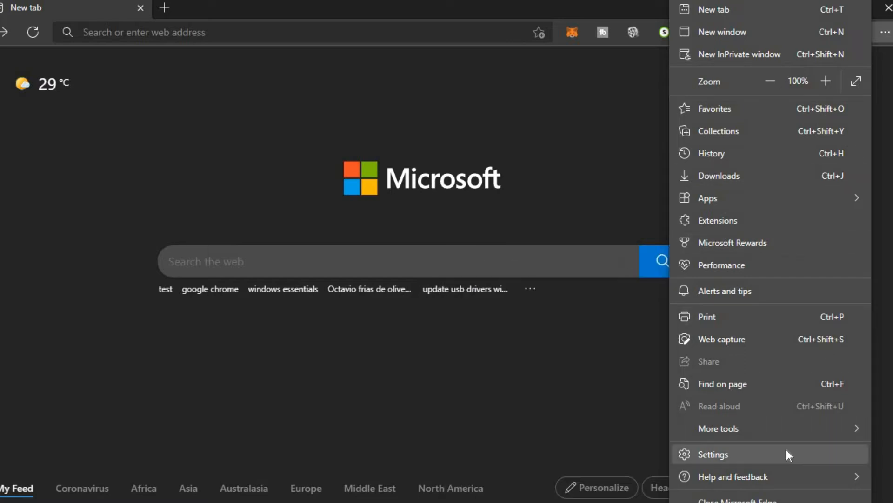
Open Settings and go to the Passwords page under Your profile
click(718, 454)
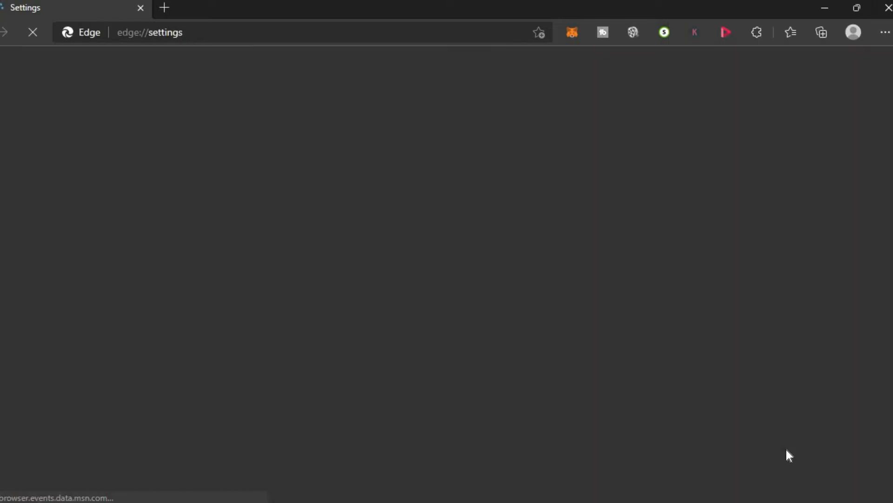
mouse_move(566, 262)
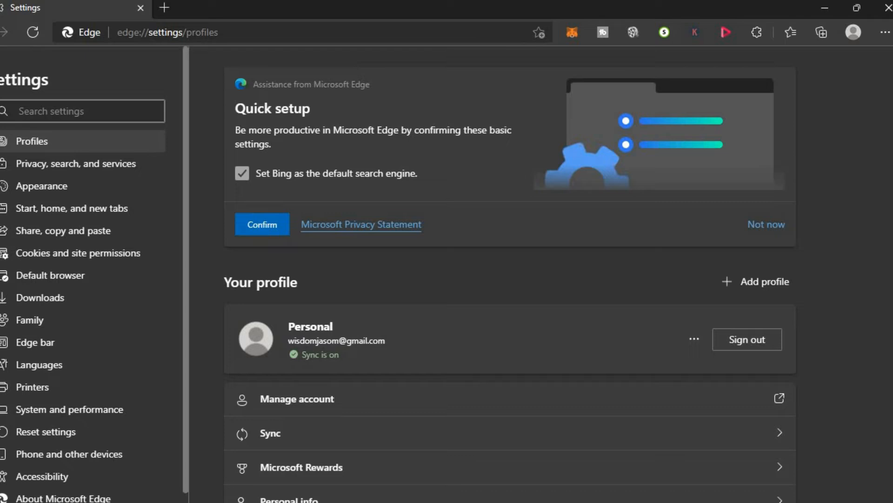
scroll(down, 3)
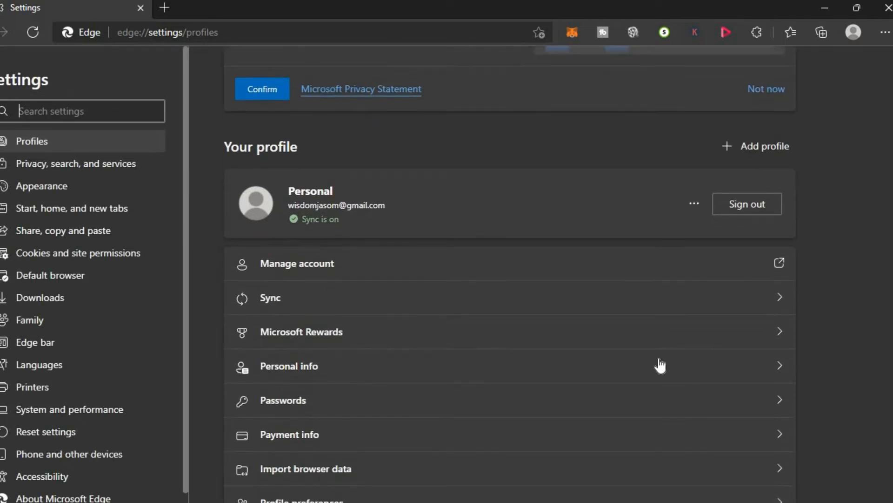
mouse_move(607, 406)
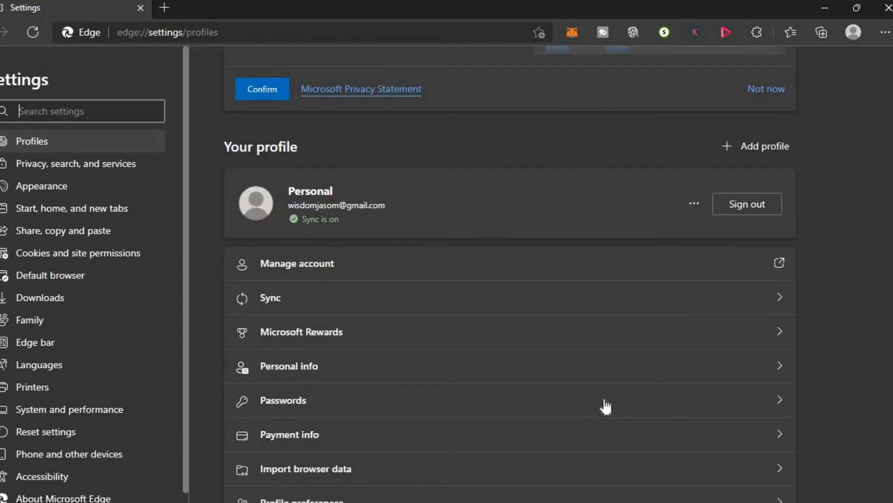
click(283, 400)
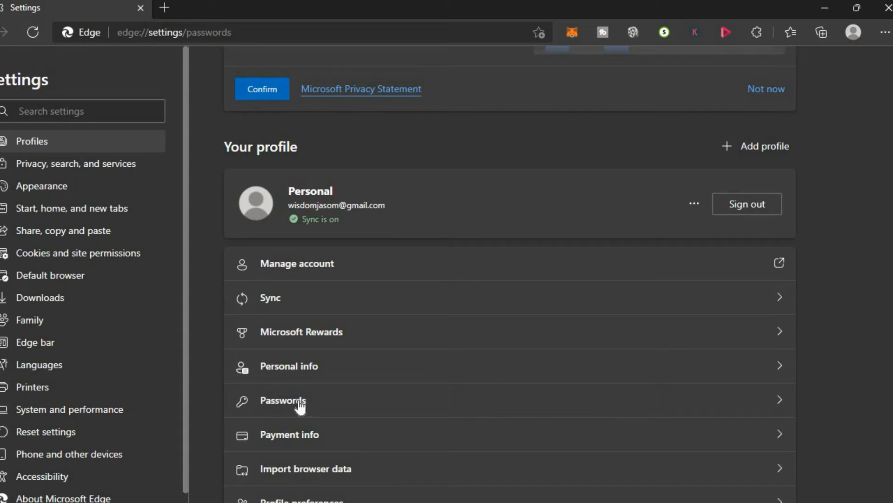
click(282, 399)
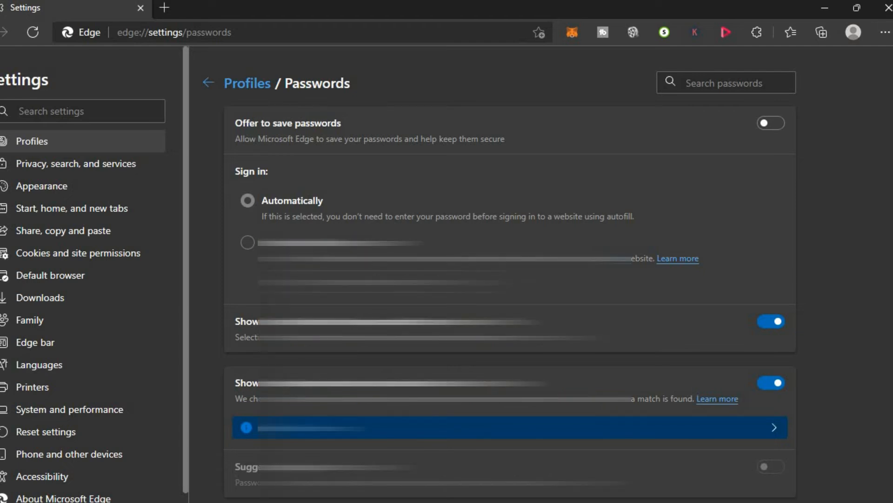
Scroll down the Passwords page to the Saved passwords section
scroll(down, 3)
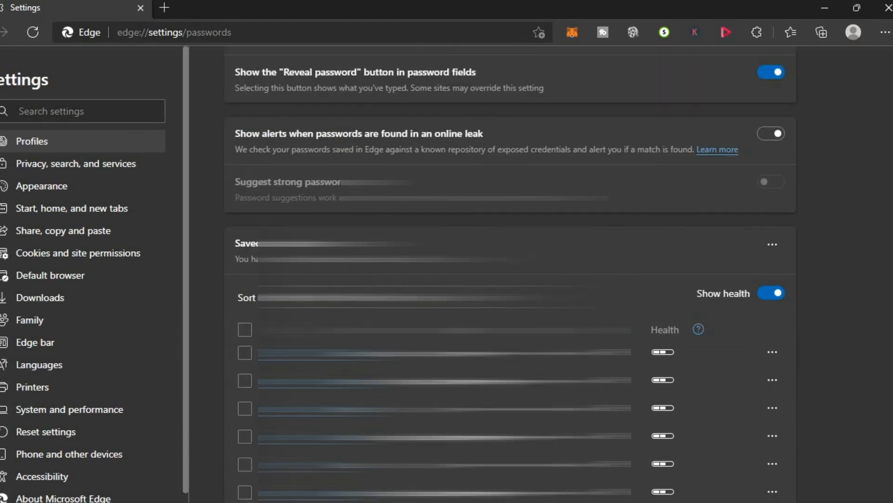
scroll(down, 3)
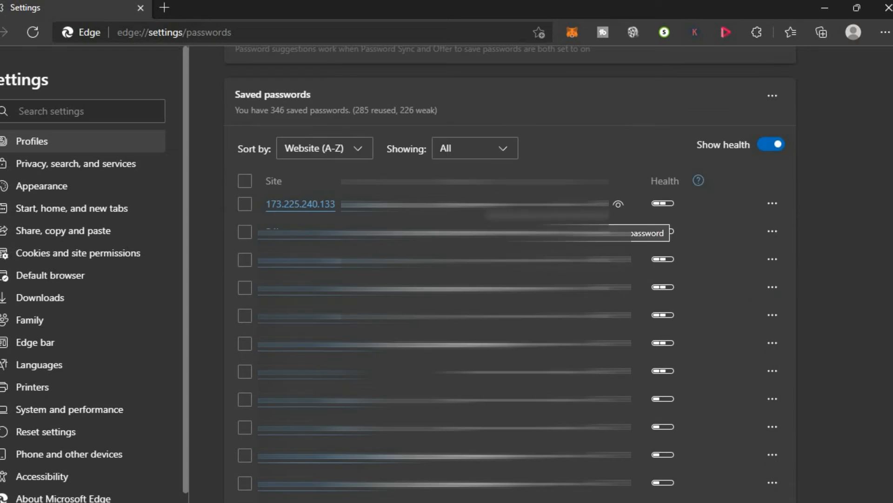
mouse_move(764, 193)
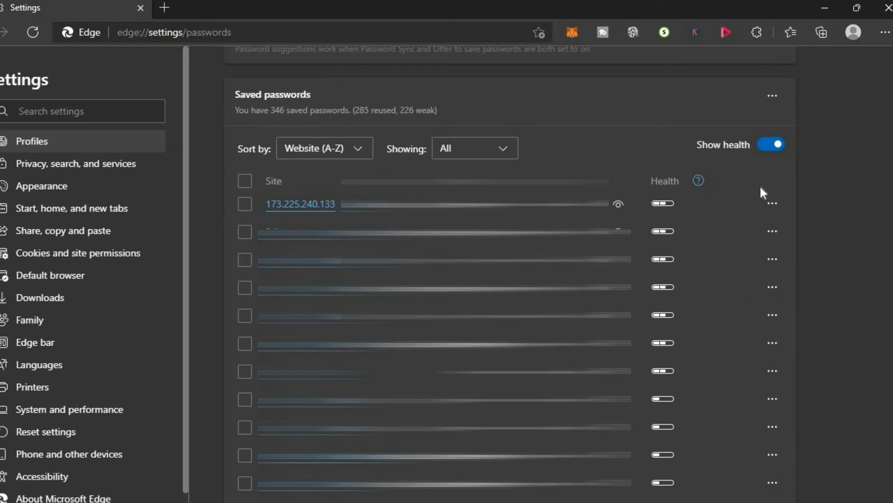
mouse_move(772, 203)
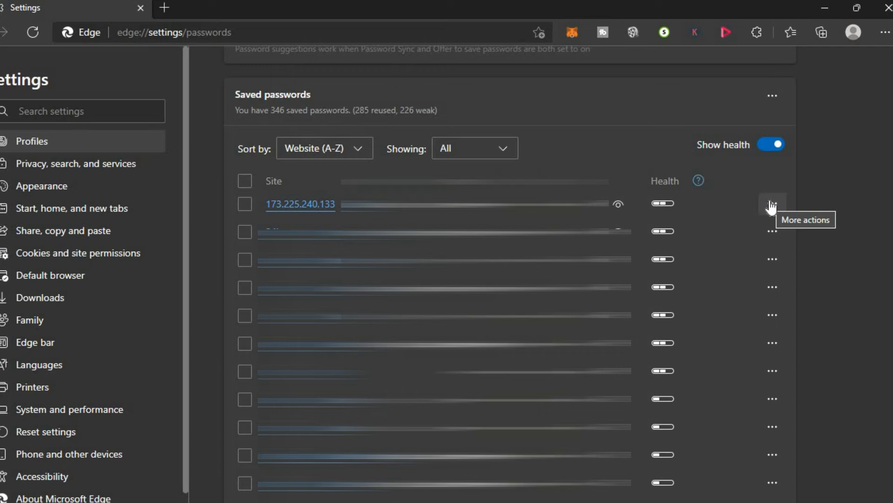
Choose Delete from the first saved password row's More actions menu
click(772, 203)
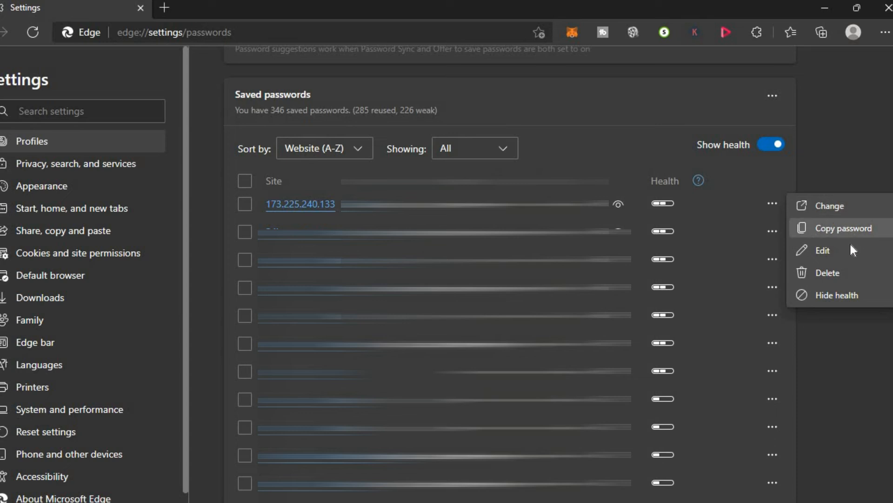
mouse_move(843, 254)
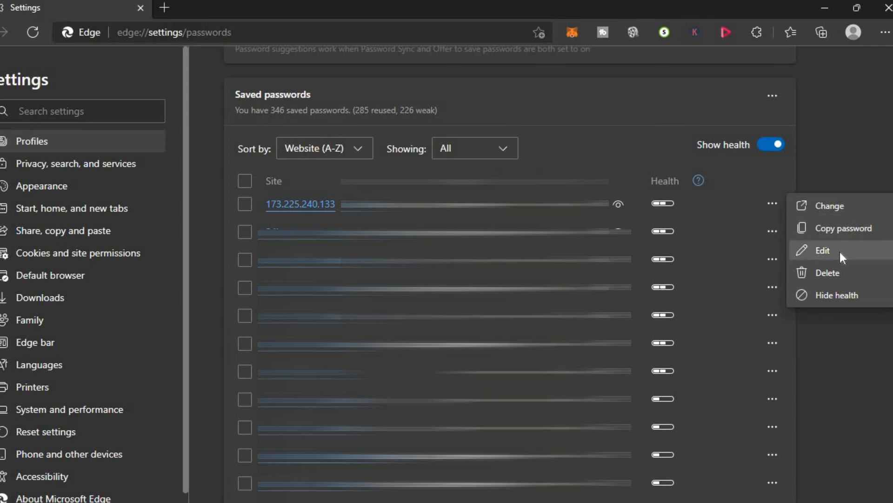
mouse_move(852, 260)
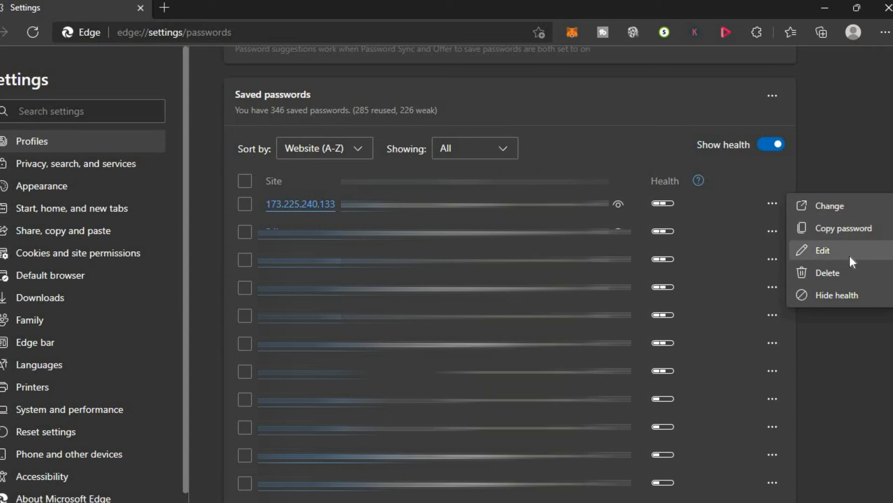
mouse_move(828, 272)
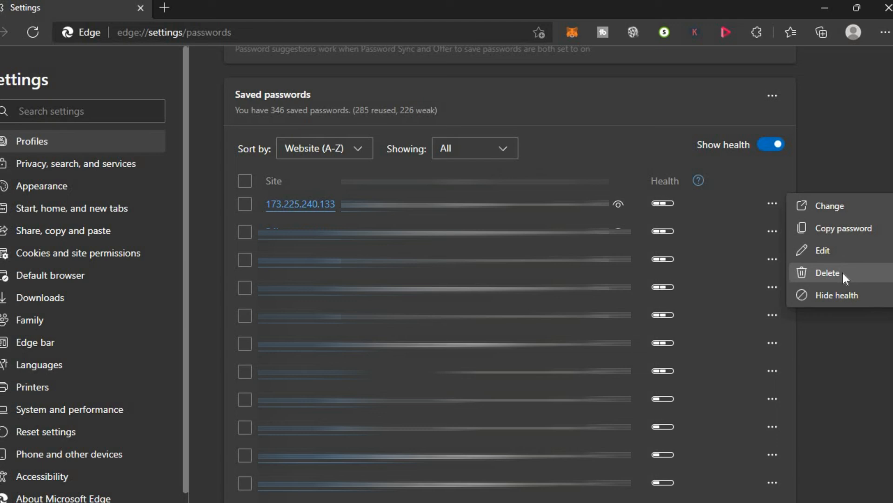
click(845, 279)
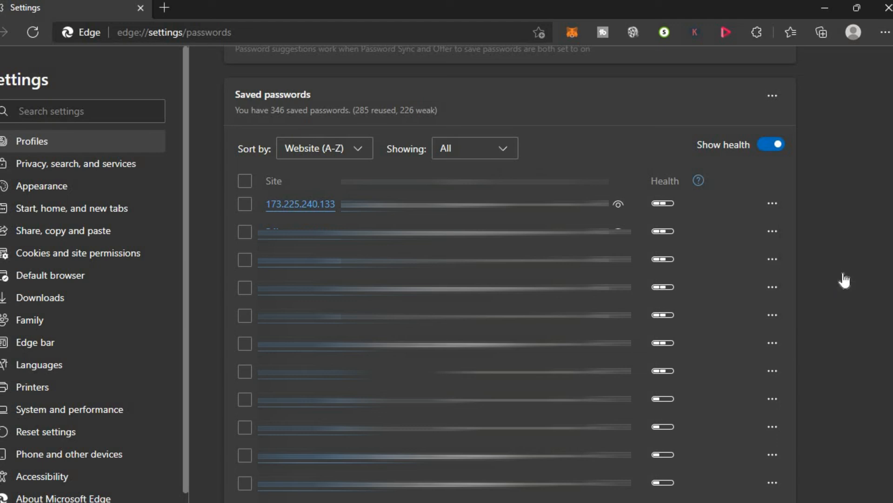